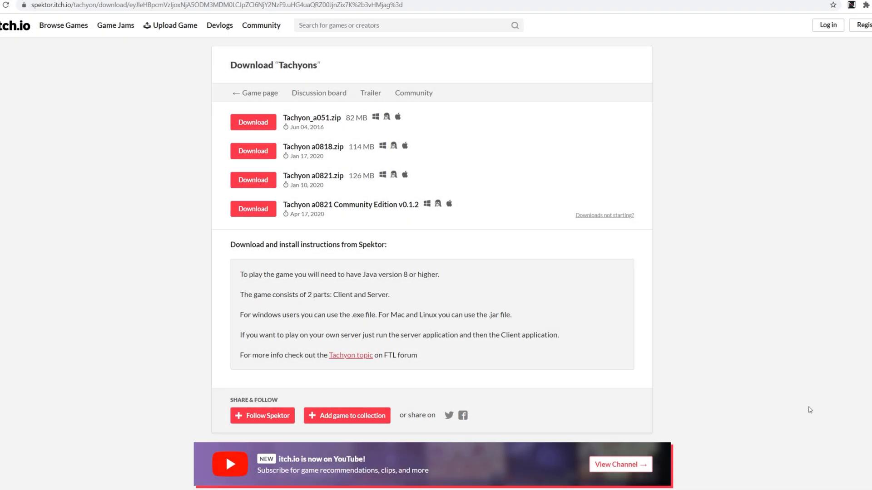
mouse_move(808, 396)
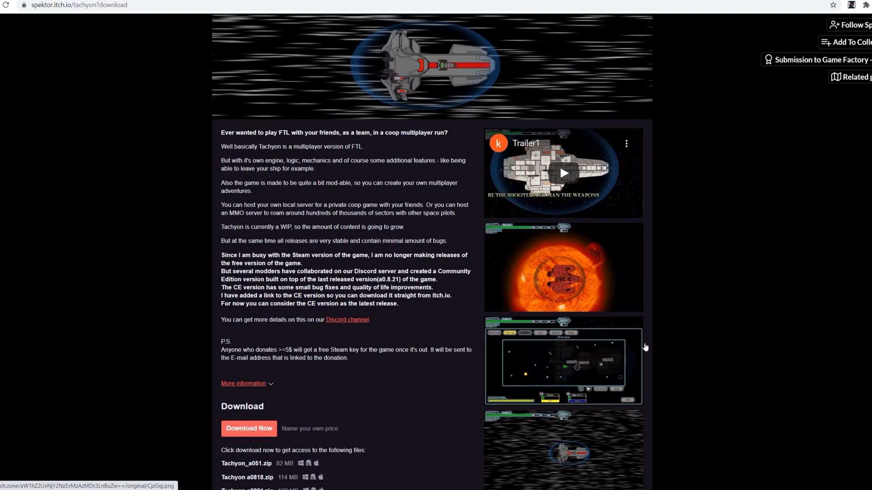
mouse_move(212, 127)
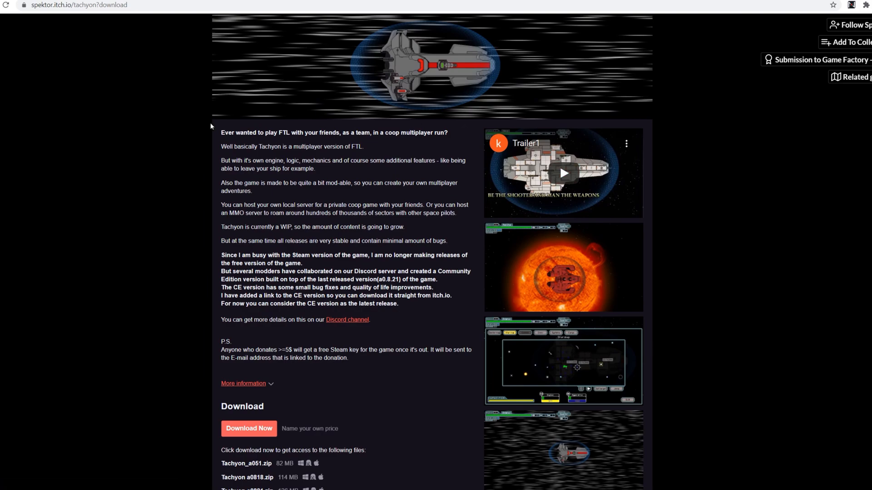
mouse_move(449, 141)
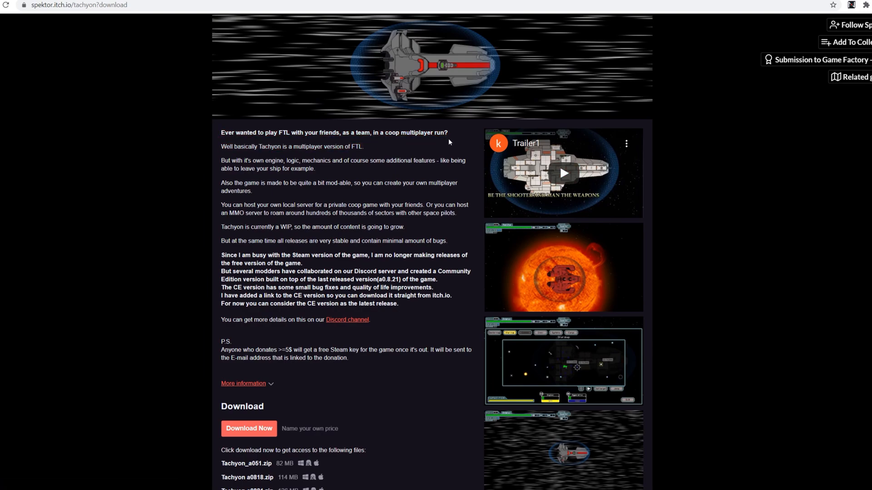
mouse_move(442, 147)
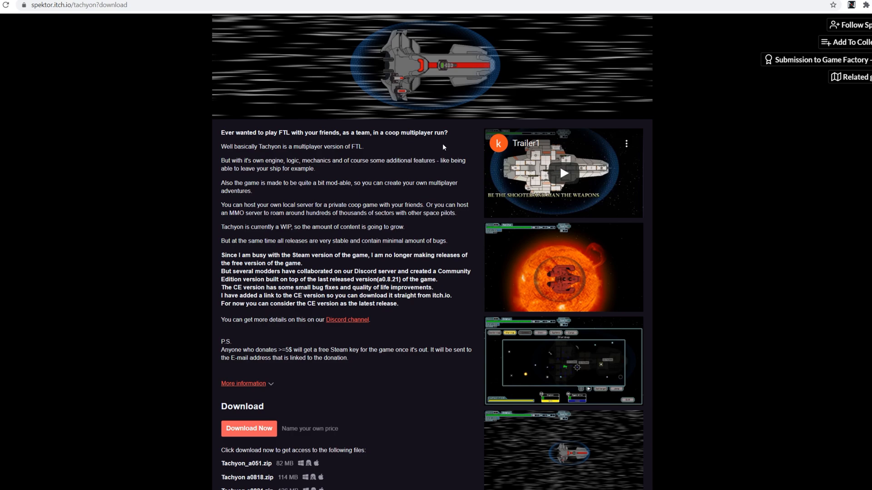
mouse_move(450, 128)
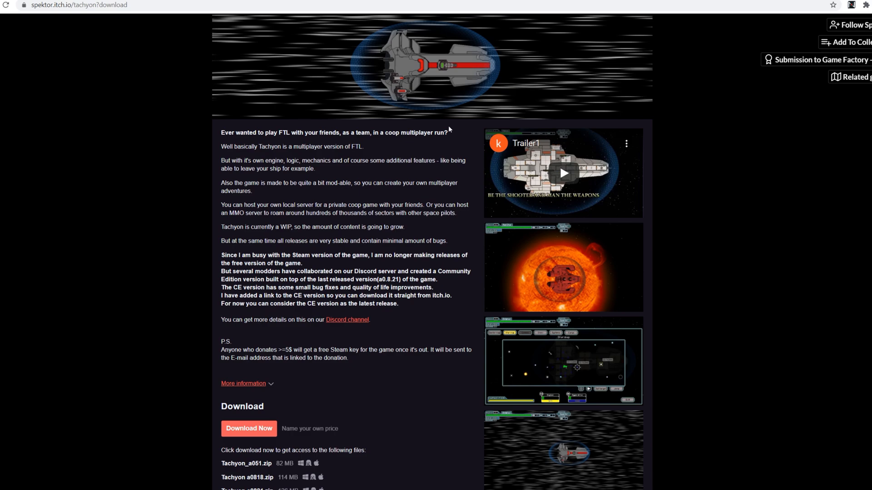
- Scroll the Tachyons itch.io page to view the description and Download section
scroll(down, 3)
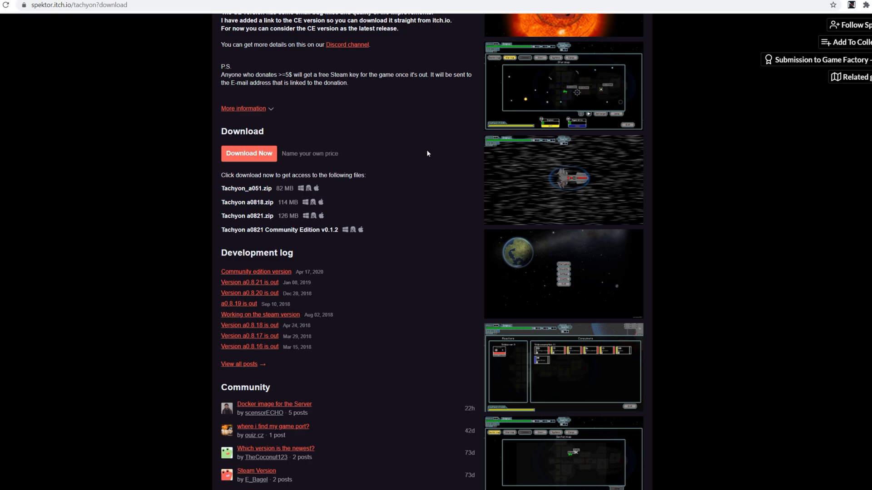
mouse_move(726, 190)
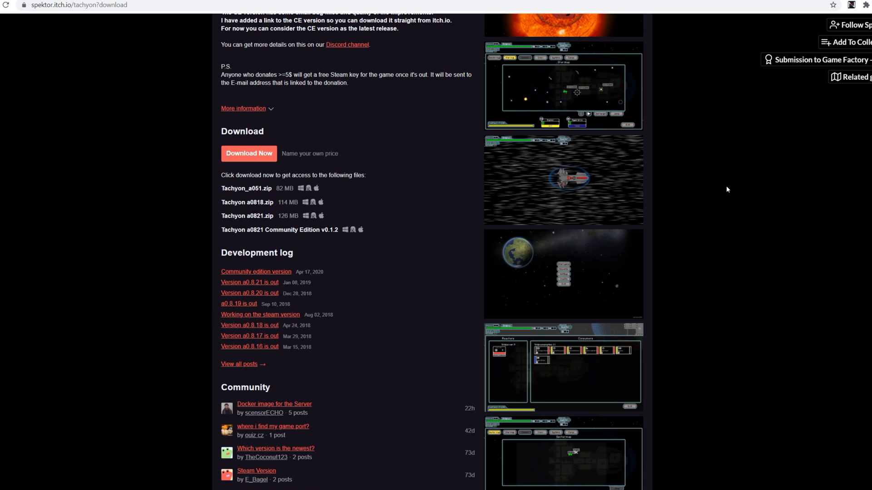
mouse_move(171, 138)
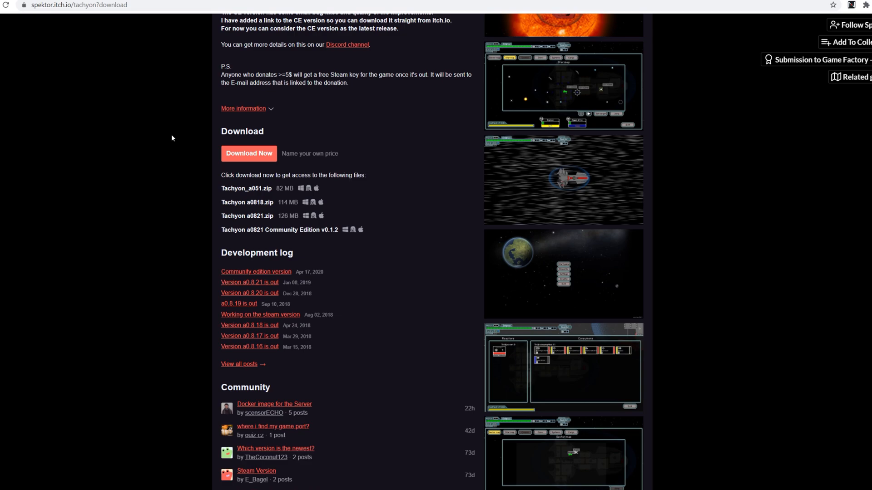
scroll(up, 3)
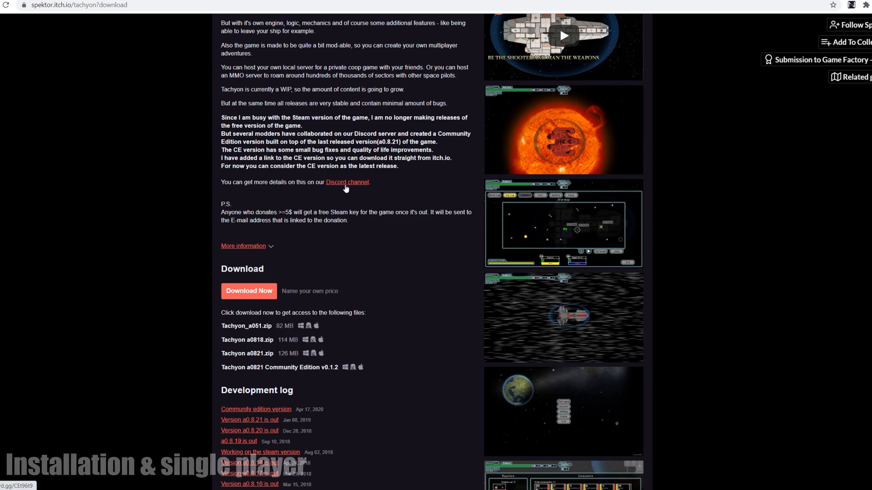
mouse_move(312, 171)
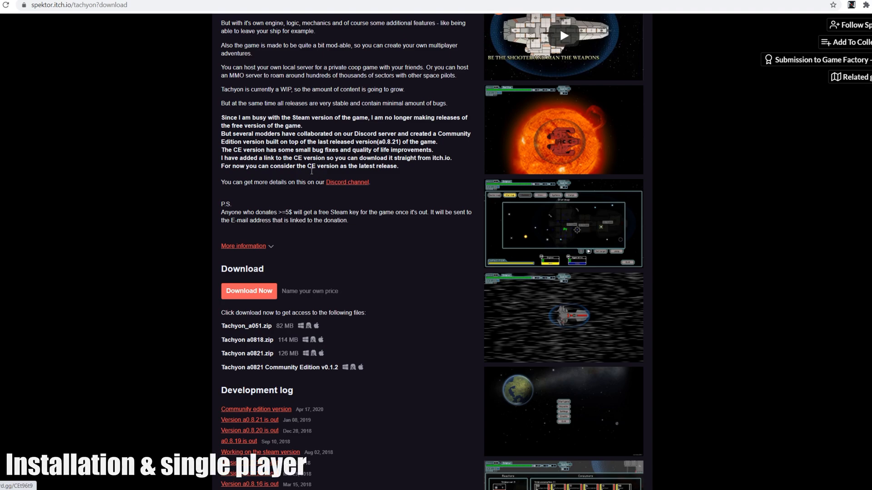
- Choose Download Now and skip payment to reach the free downloads list
click(249, 291)
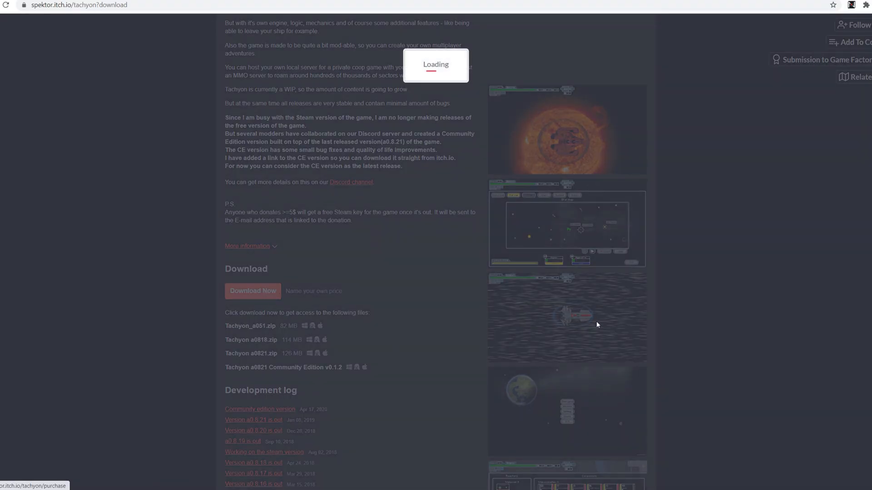
click(253, 291)
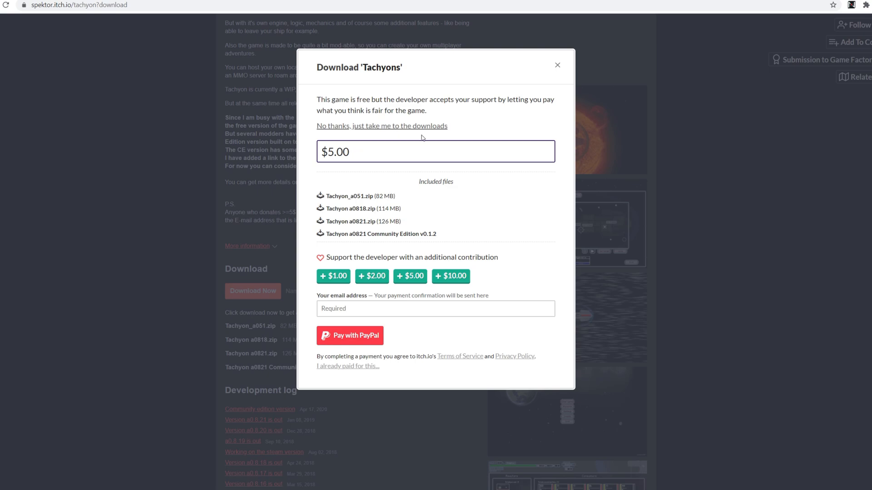
click(382, 125)
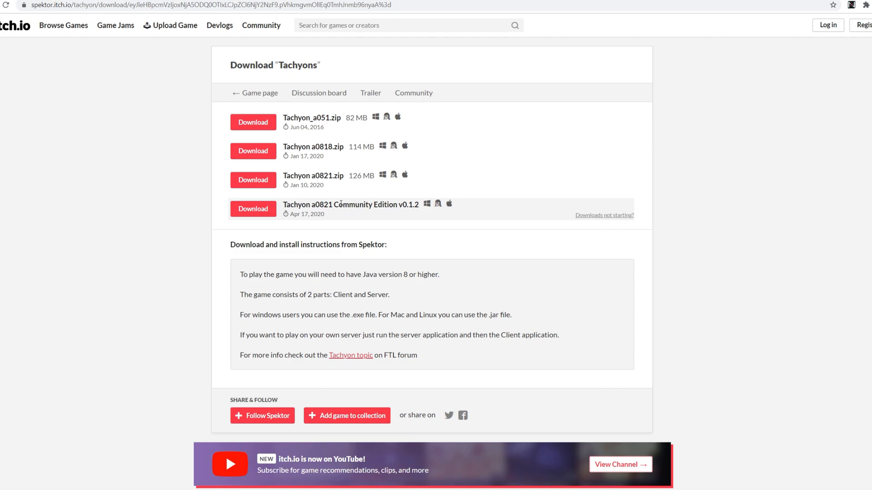
- Navigate into the extracted TachyonCE_v0.1.2 folder holding client, server and ReleaseNotes.txt
double_click(308, 205)
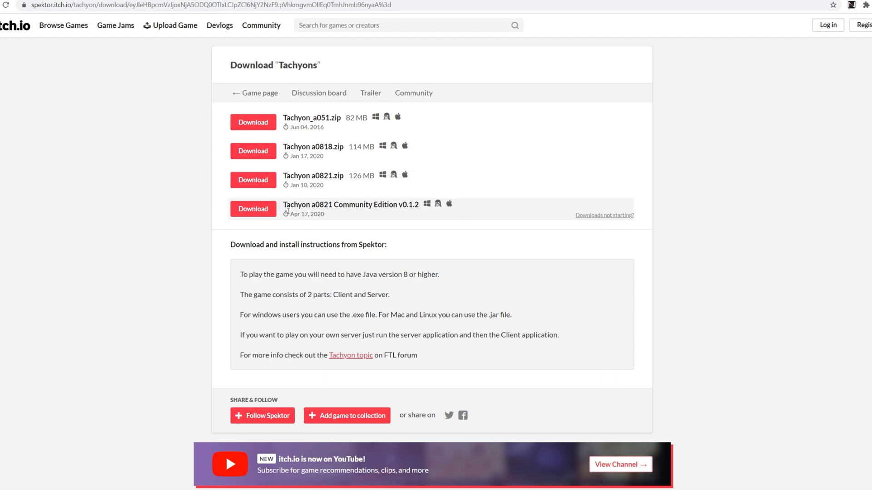
mouse_move(9, 486)
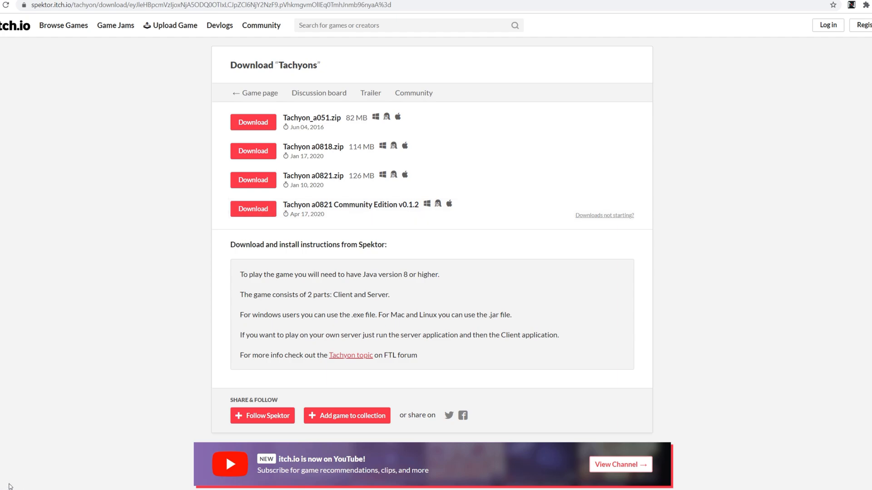
mouse_move(176, 436)
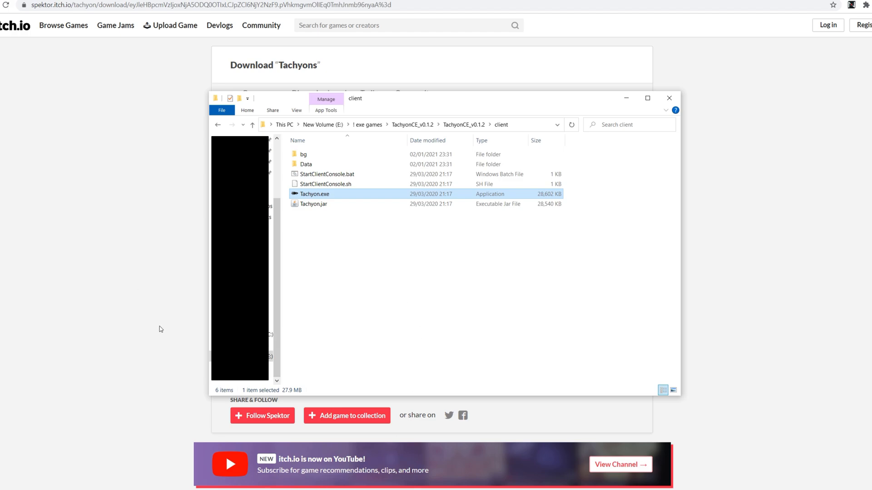
click(251, 124)
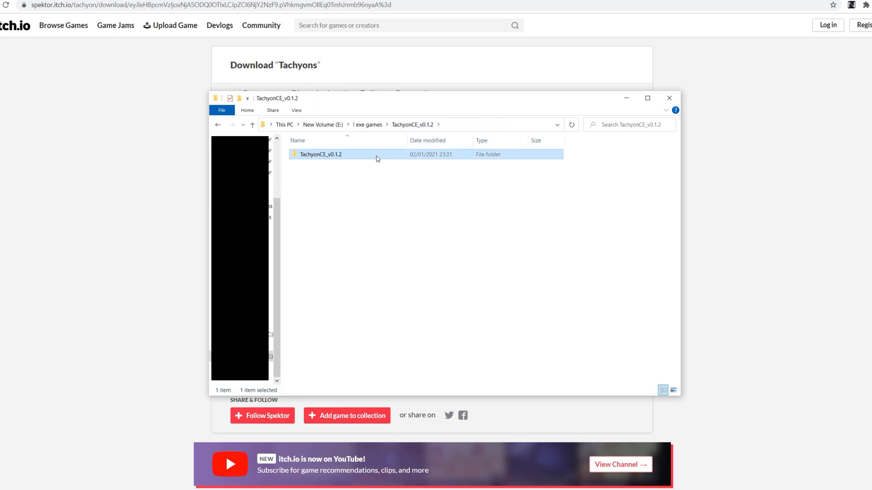
mouse_move(347, 162)
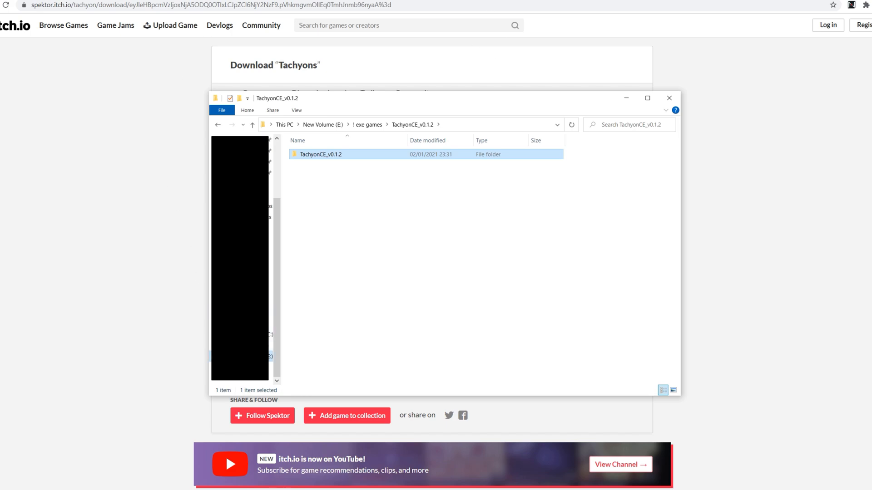
double_click(320, 155)
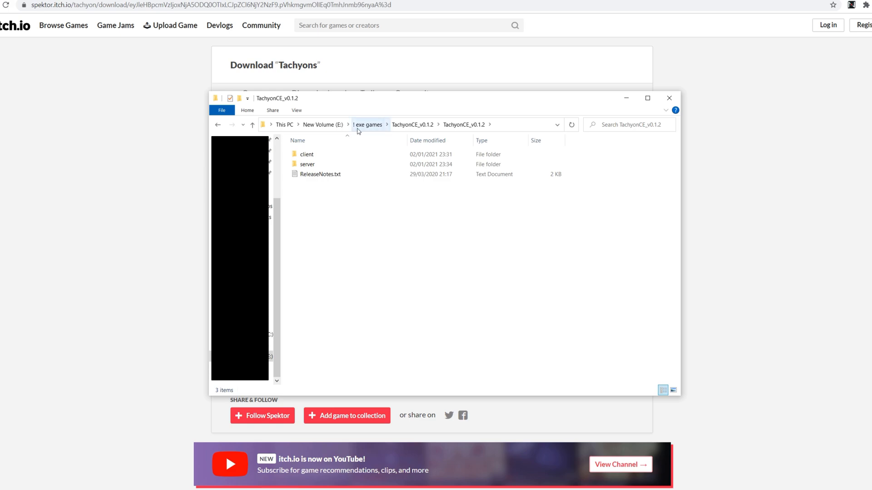
click(367, 124)
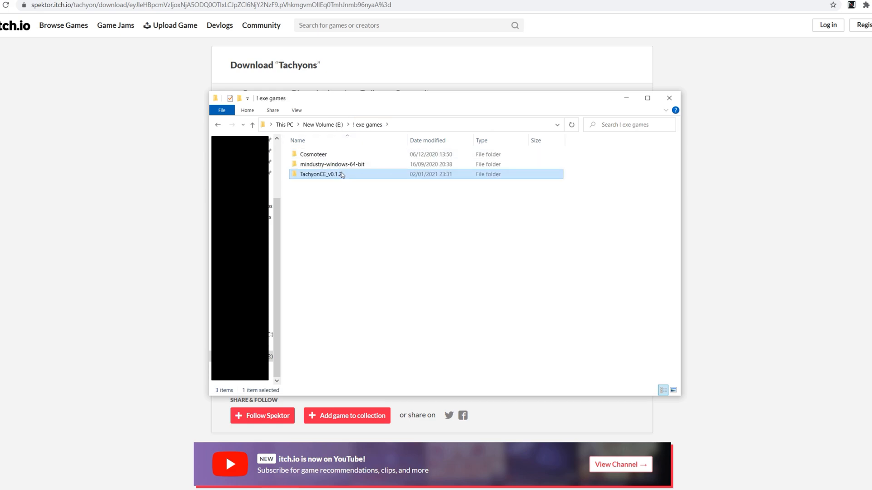
double_click(322, 174)
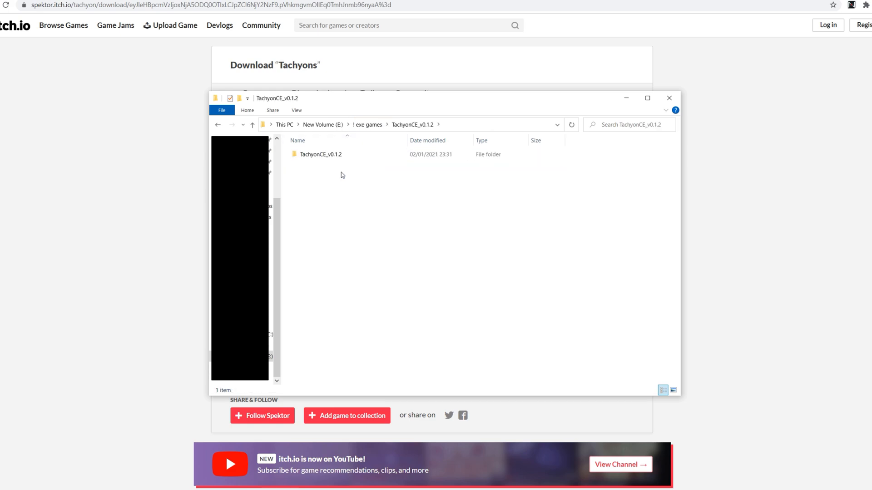
double_click(320, 154)
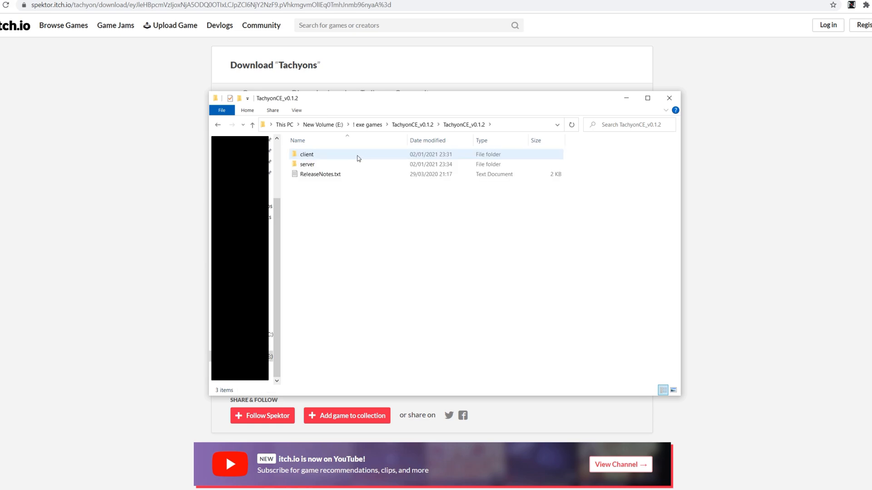
- Read ReleaseNotes.txt in Notepad
click(321, 175)
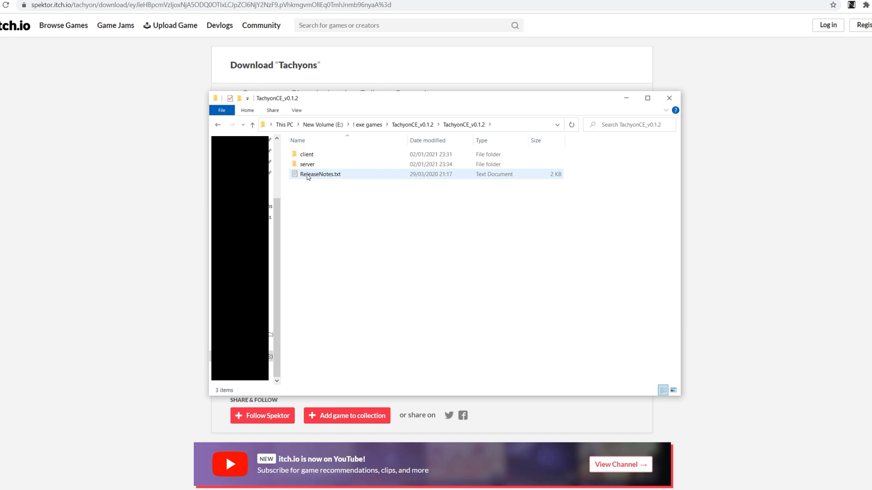
double_click(319, 175)
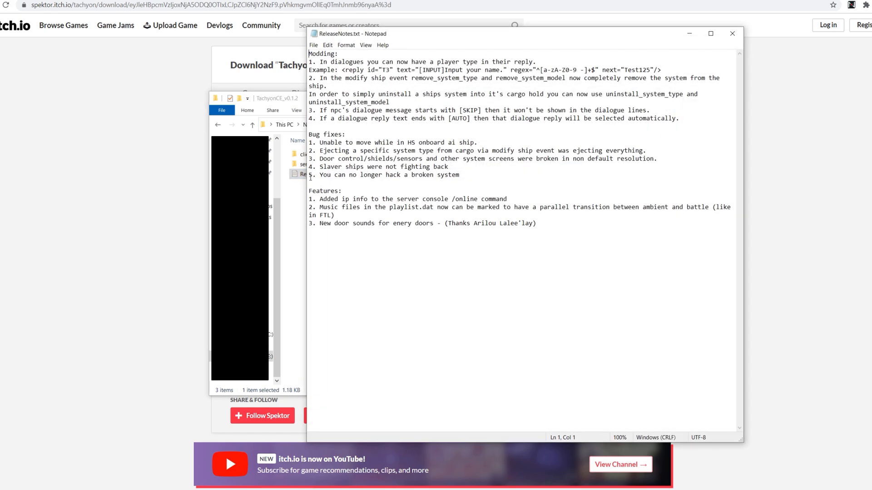
mouse_move(415, 196)
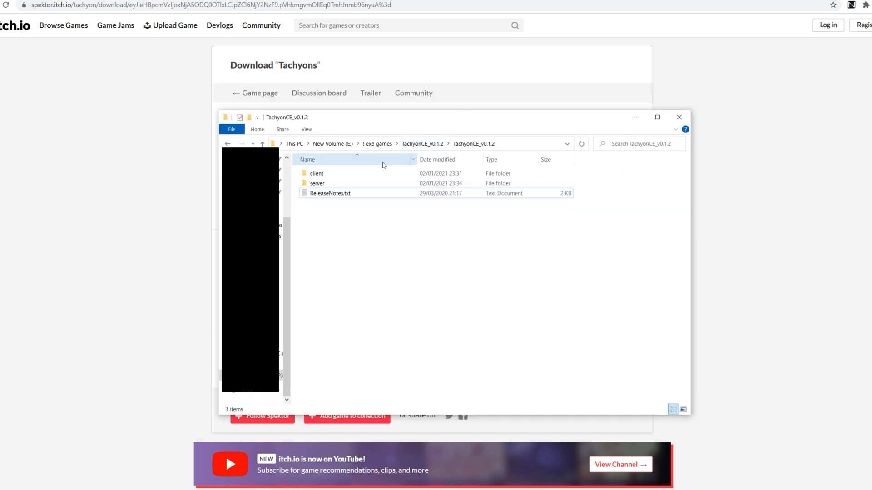
double_click(317, 183)
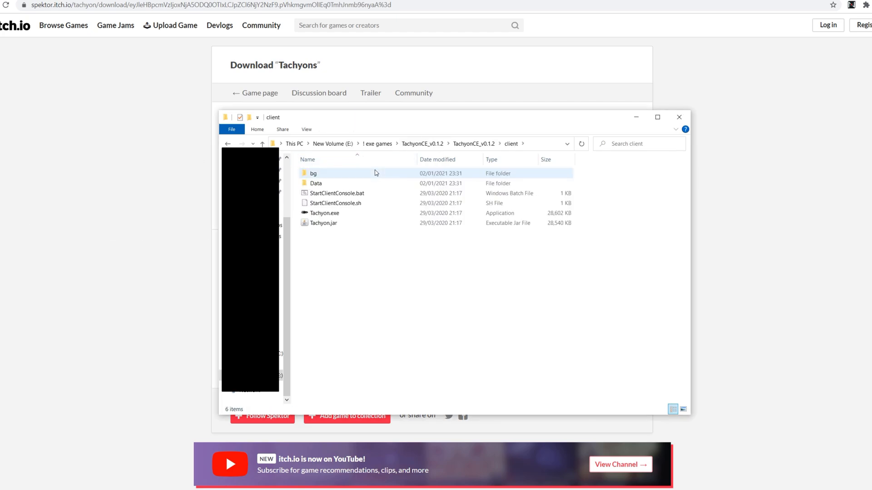
click(325, 212)
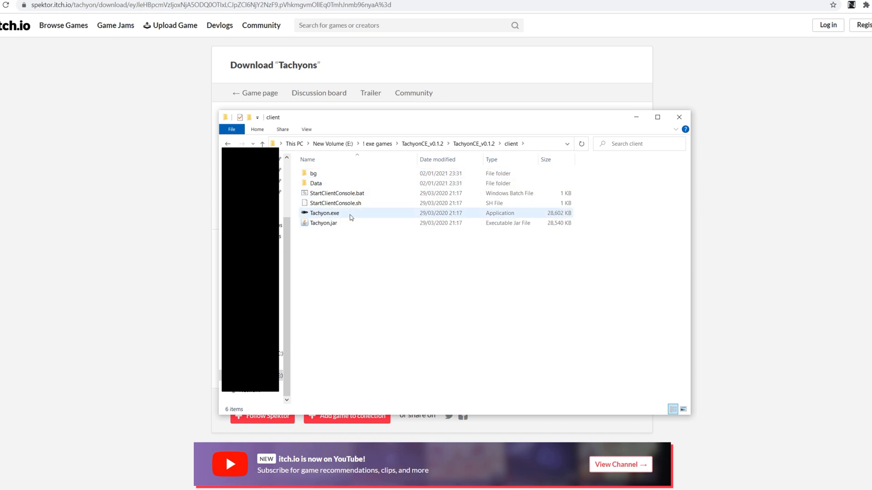
mouse_move(324, 213)
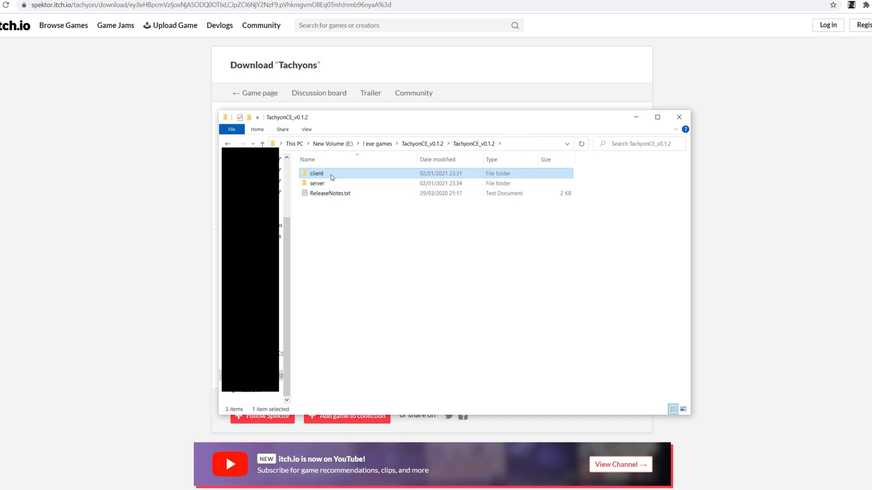
- Launch Tachyon, review the Settings screen and return to the main menu
double_click(316, 173)
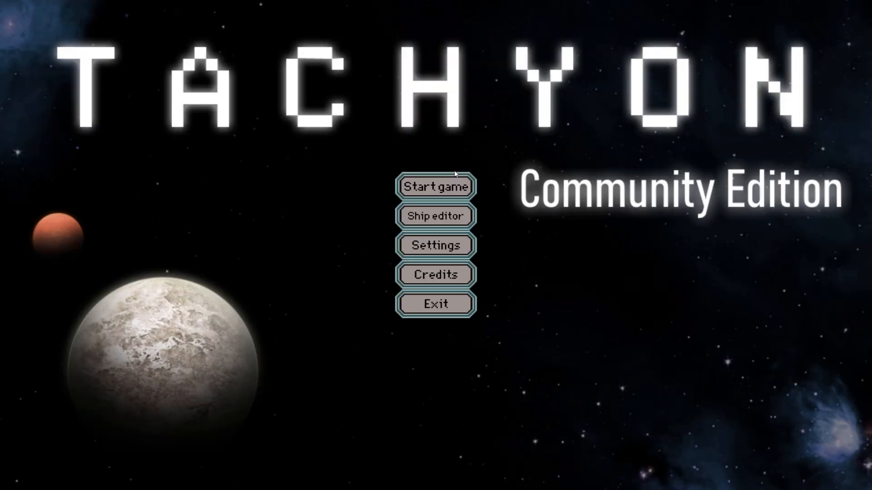
mouse_move(507, 179)
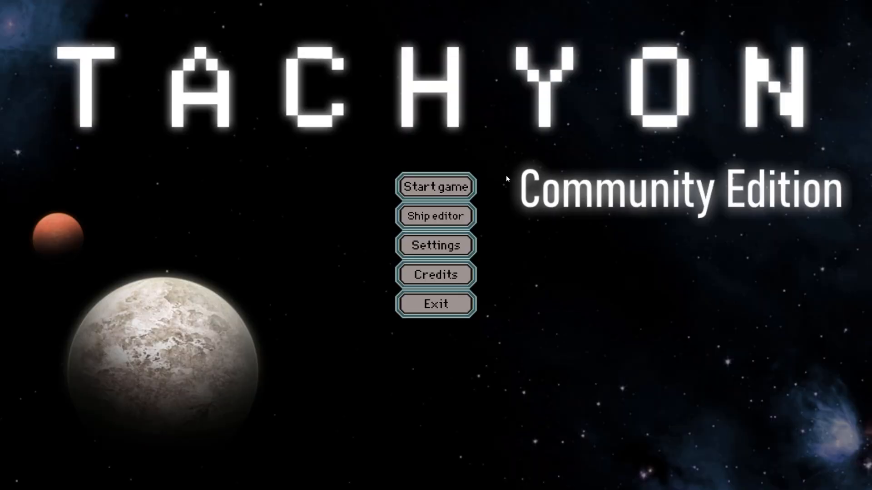
click(435, 245)
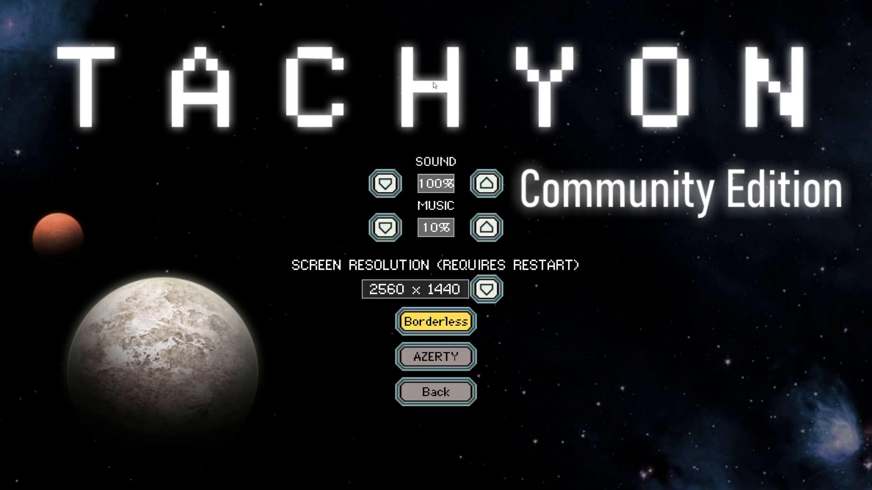
click(434, 391)
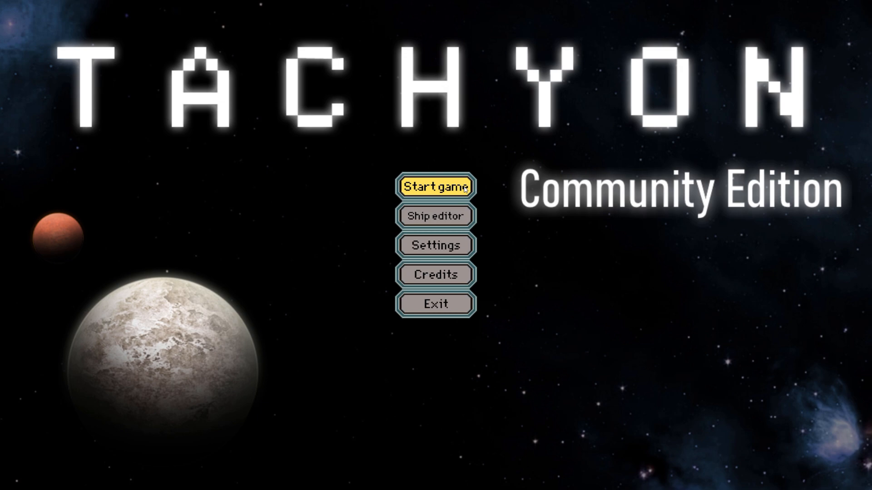
- Start a game and connect to the local server at 127.0.0.1:30303
click(435, 186)
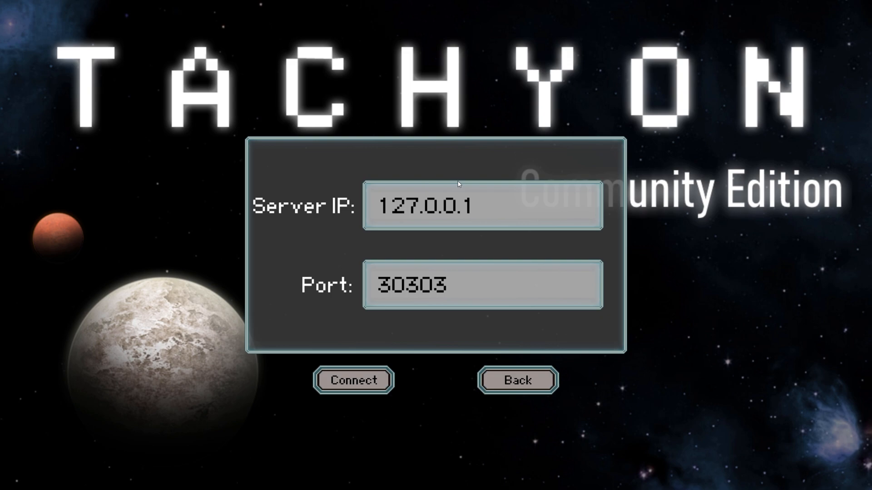
mouse_move(400, 332)
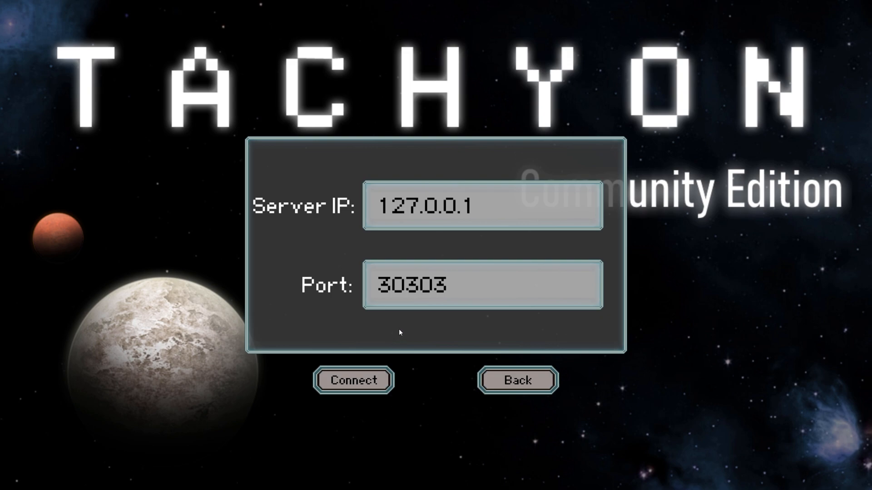
click(352, 380)
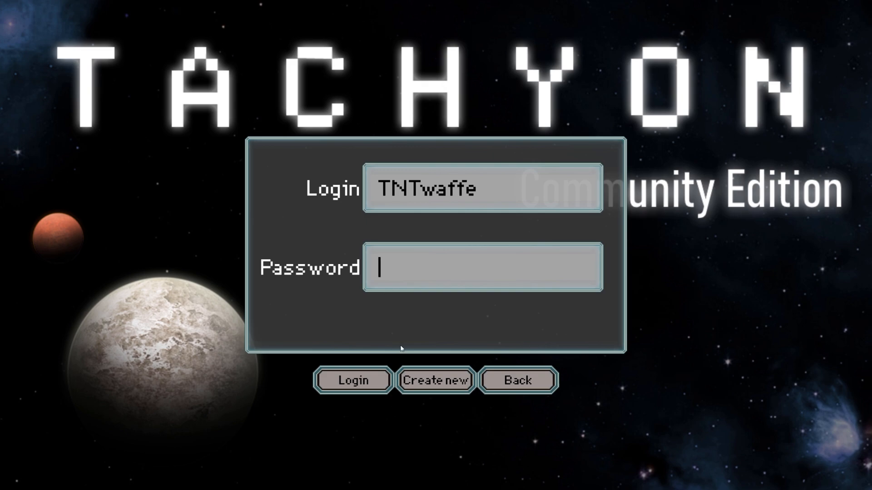
mouse_move(422, 376)
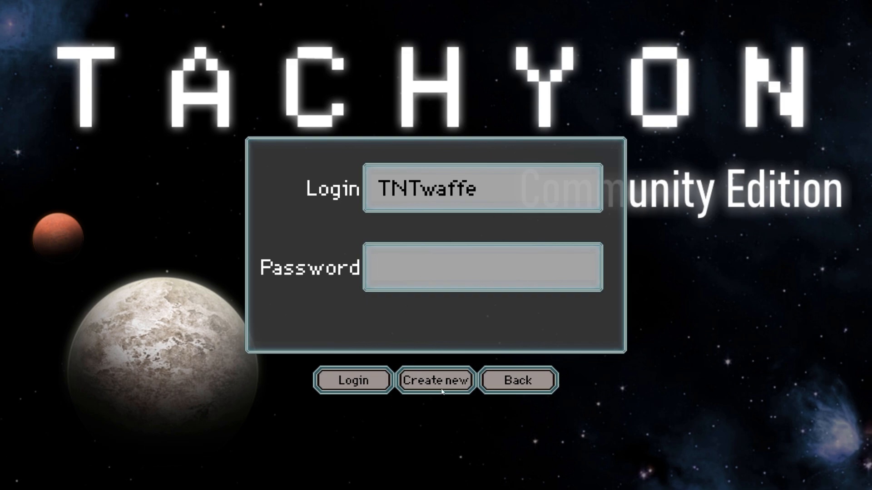
- Create a new HUMAN account with a password and log in with it
click(435, 380)
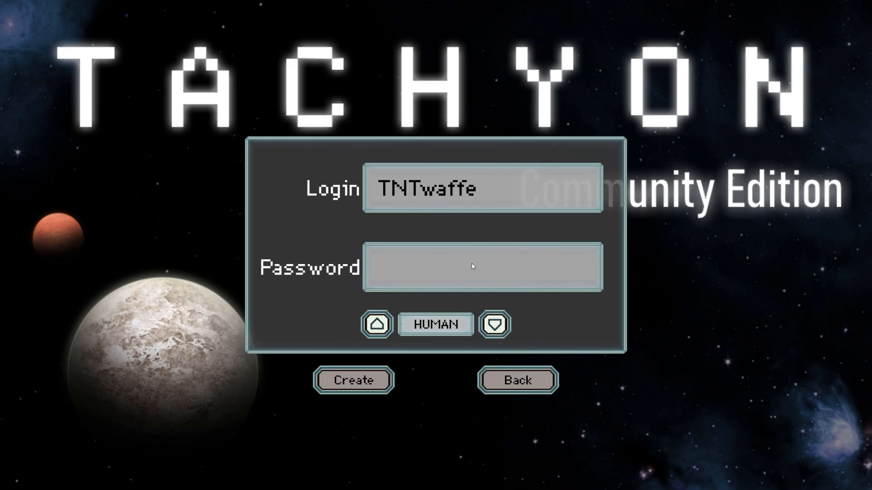
click(479, 267)
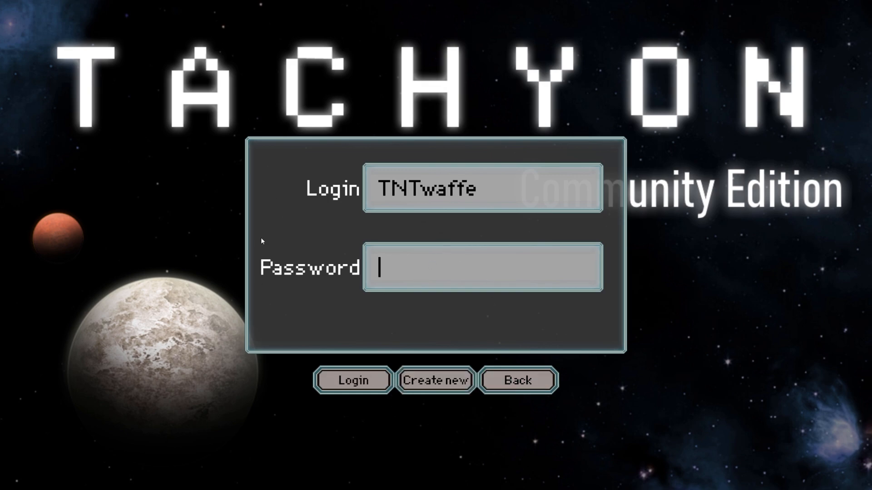
mouse_move(424, 260)
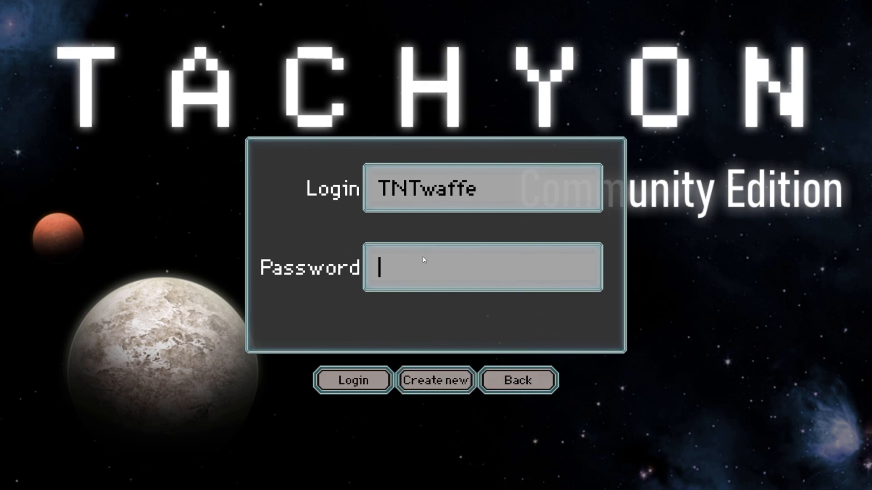
text(***)
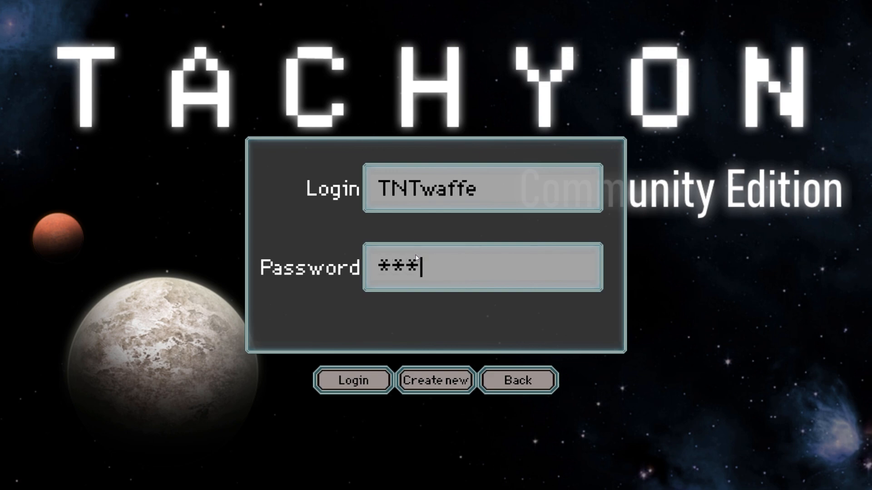
click(352, 380)
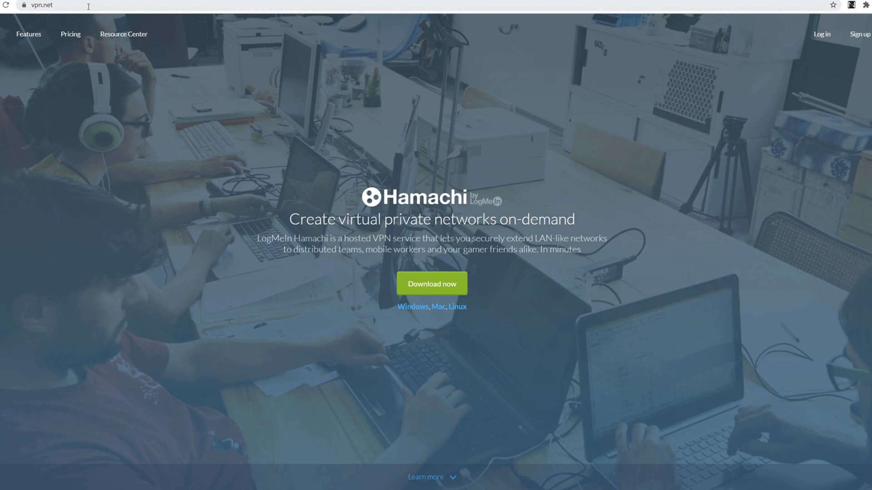
mouse_move(207, 170)
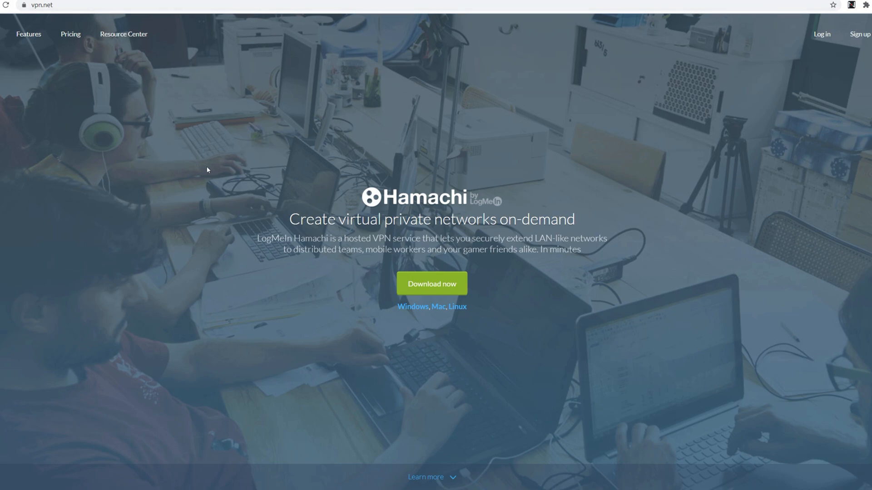
mouse_move(79, 93)
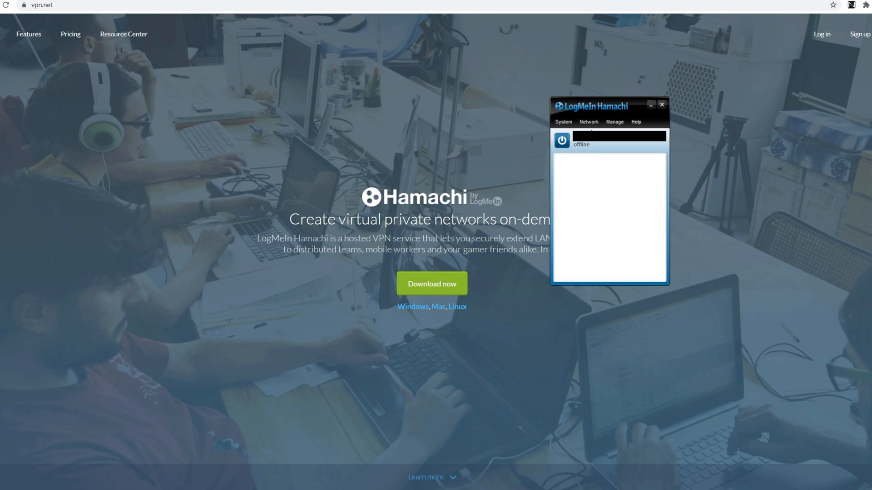
- Bring up the LogMeIn Hamachi client online, showing its network with 2/5 members
right_click(609, 136)
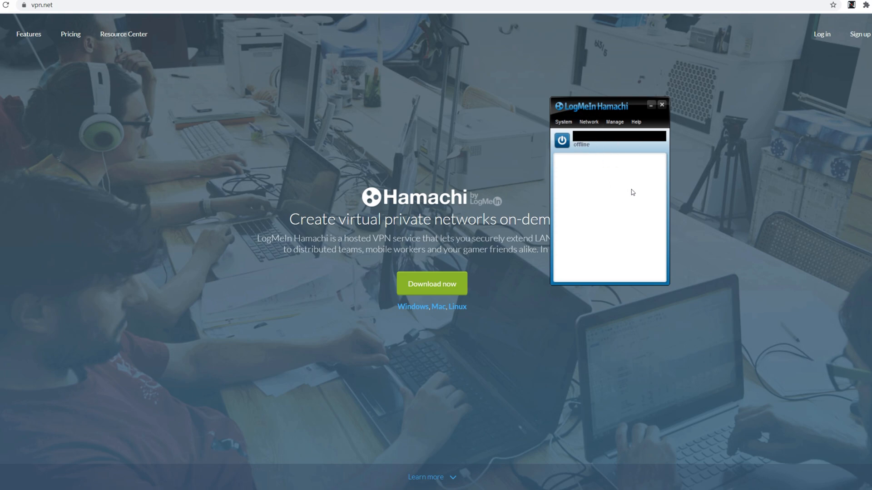
mouse_move(602, 150)
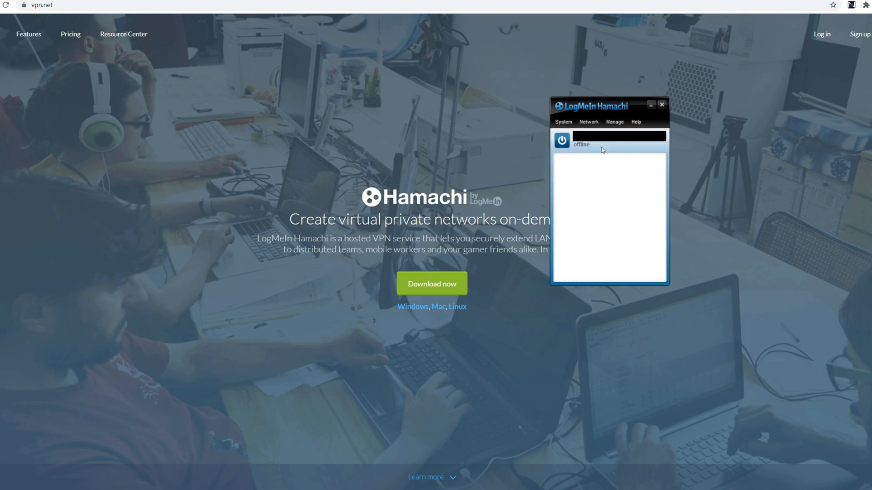
click(560, 139)
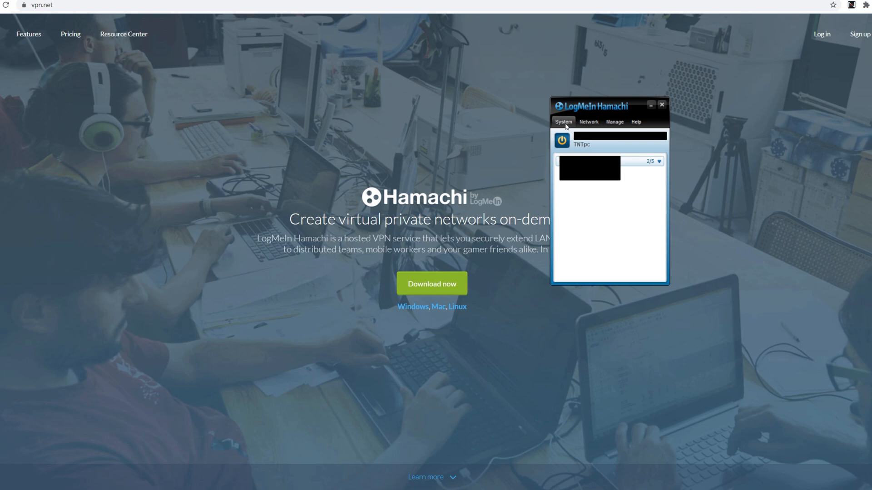
- Confirm Disable UPnP is set to yes in Hamachi preferences and accept with OK
click(562, 121)
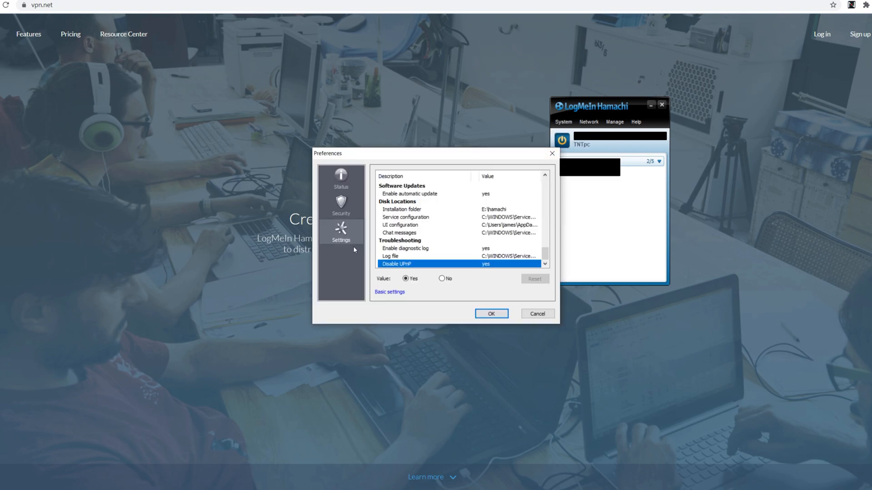
mouse_move(488, 237)
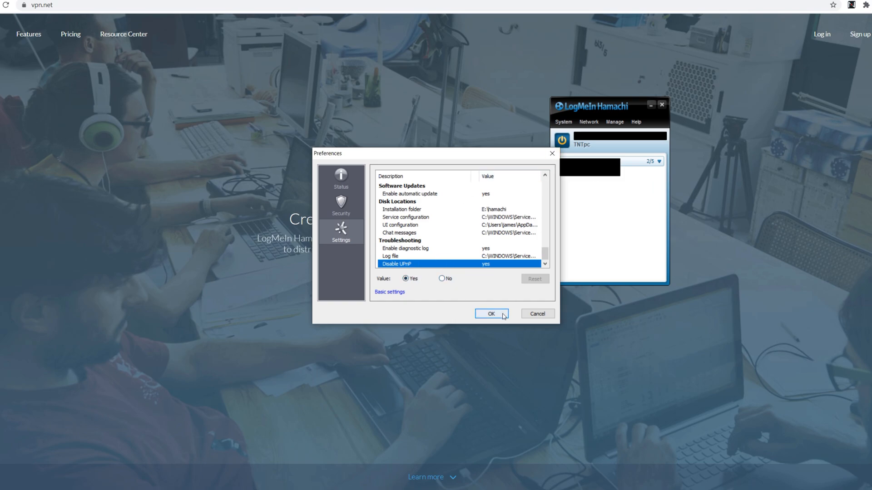
click(489, 313)
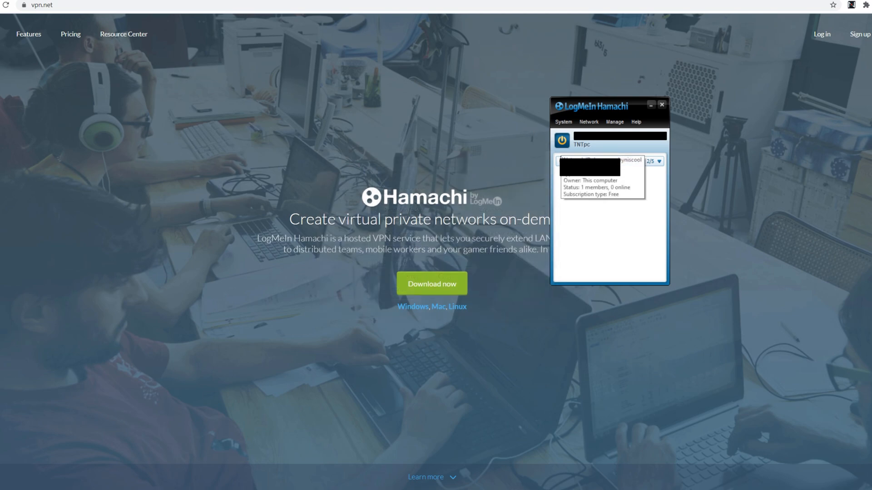
mouse_move(553, 228)
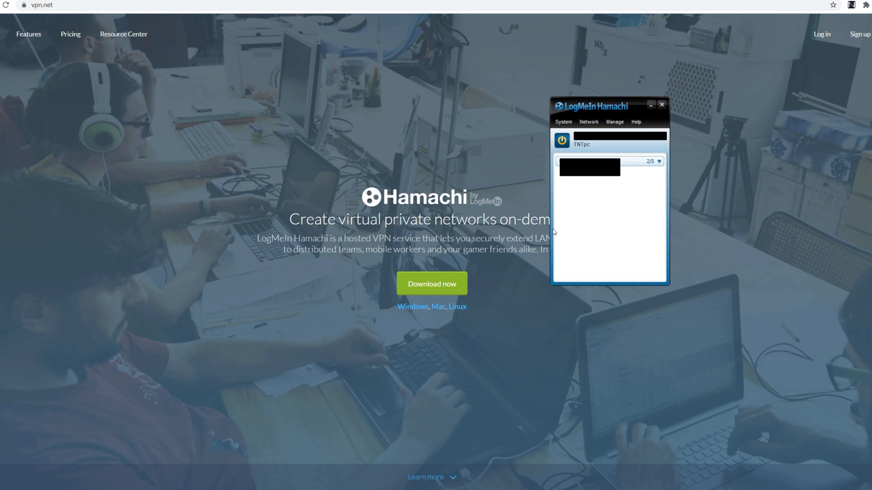
mouse_move(564, 226)
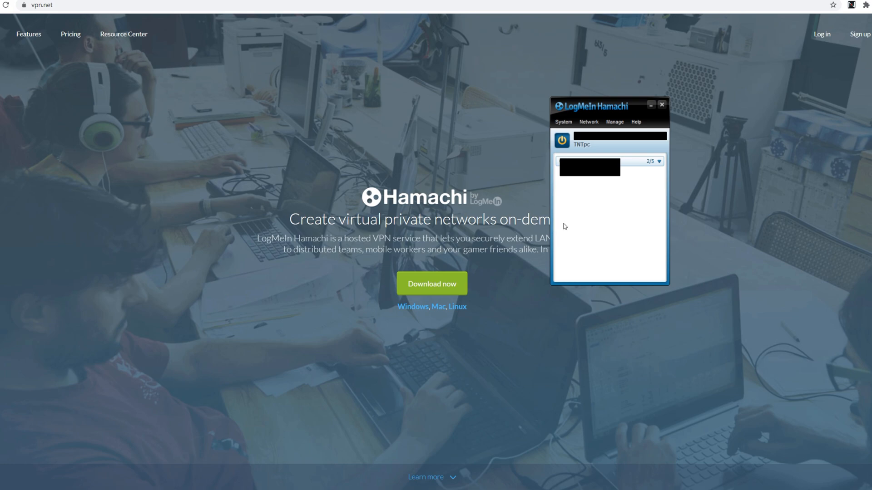
mouse_move(866, 251)
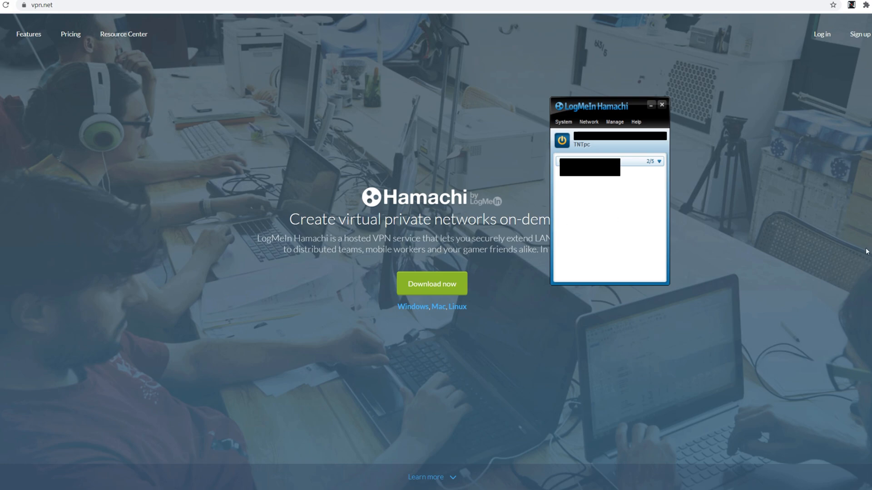
click(588, 122)
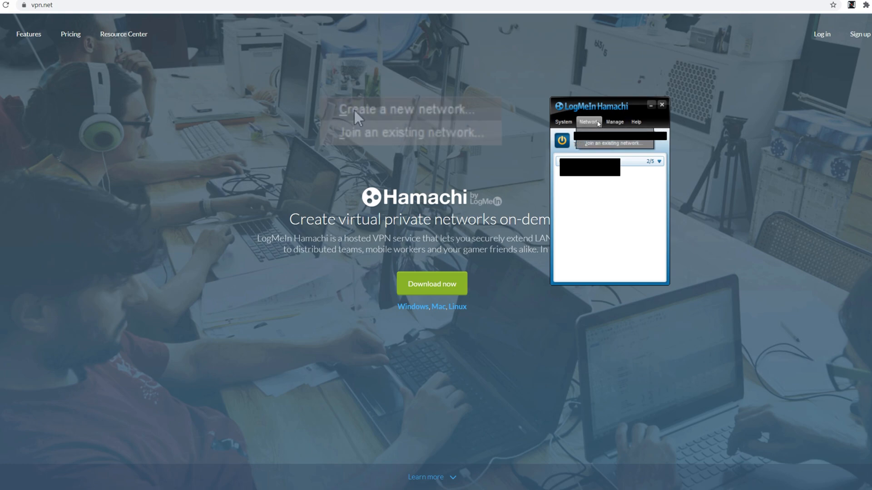
click(404, 109)
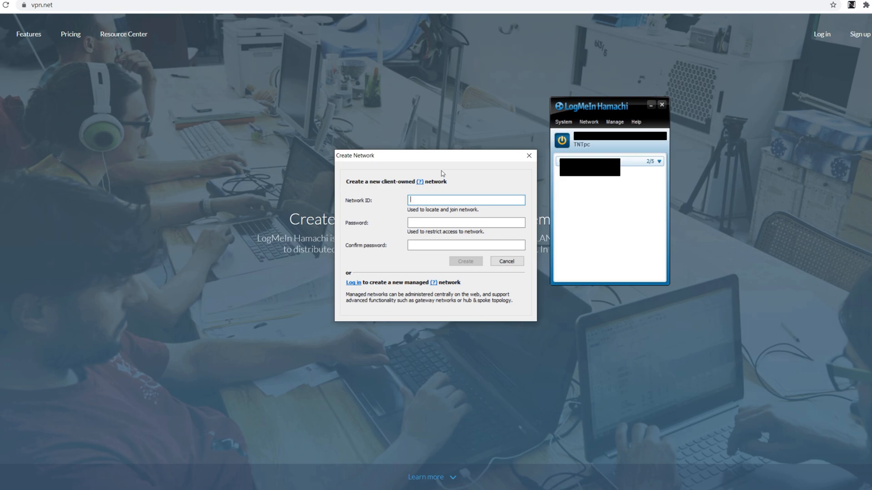
click(506, 262)
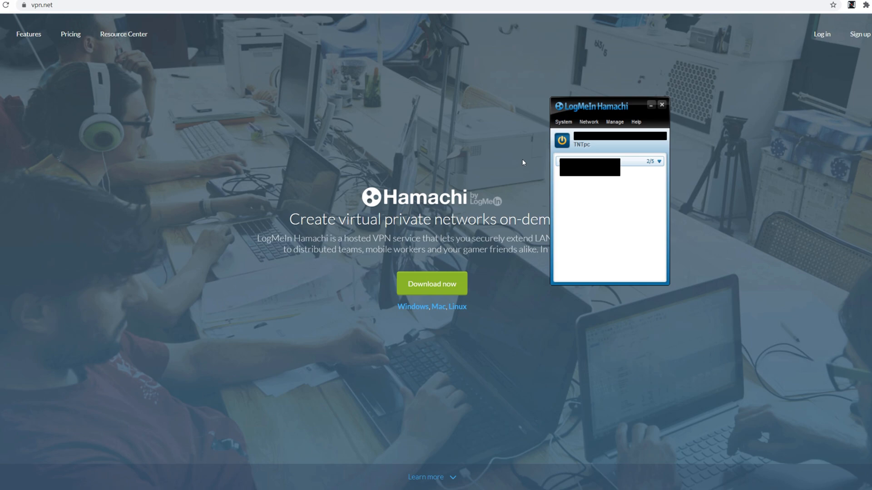
mouse_move(614, 122)
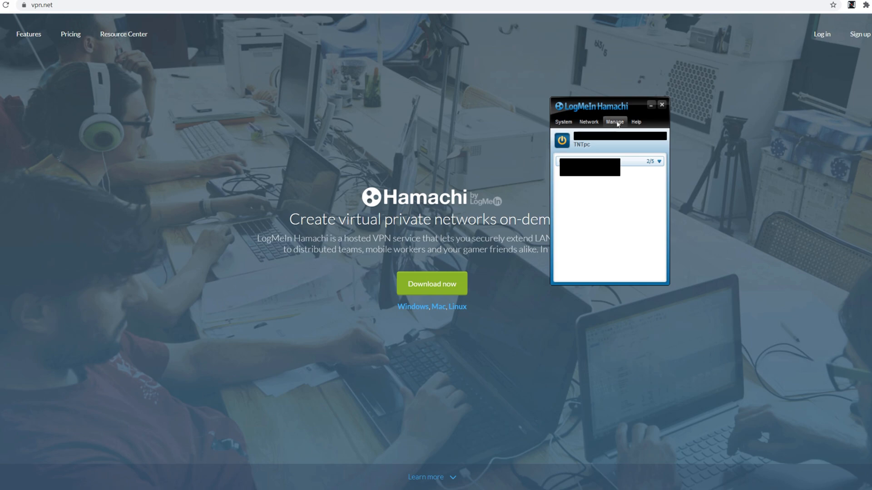
click(588, 122)
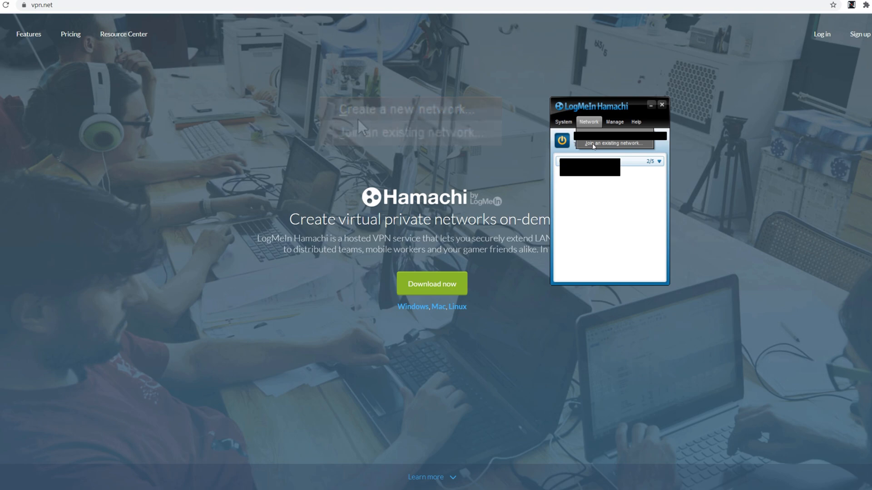
click(611, 143)
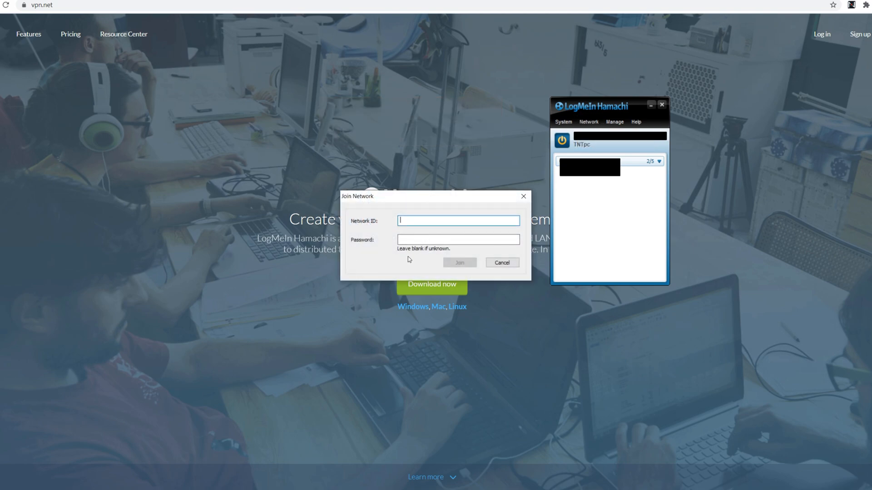
click(501, 262)
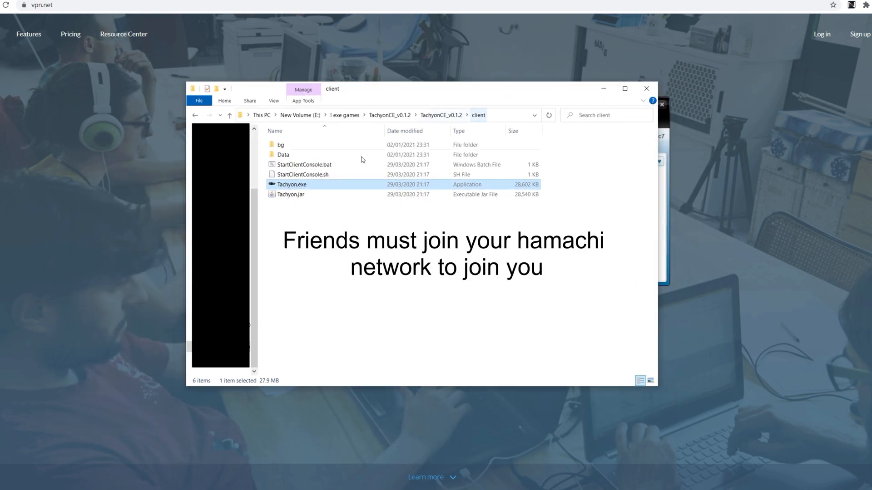
- Launch Tachyon.exe from the TachyonCE_v0.1.2 client folder
click(229, 115)
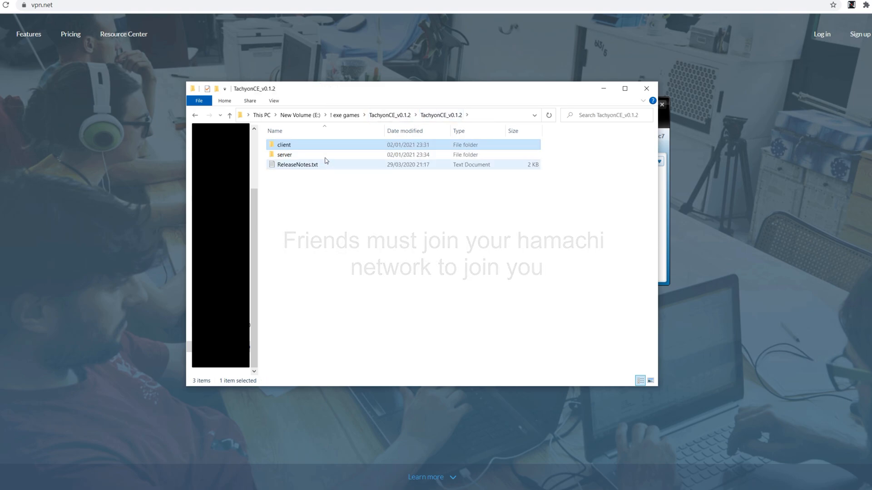
double_click(284, 155)
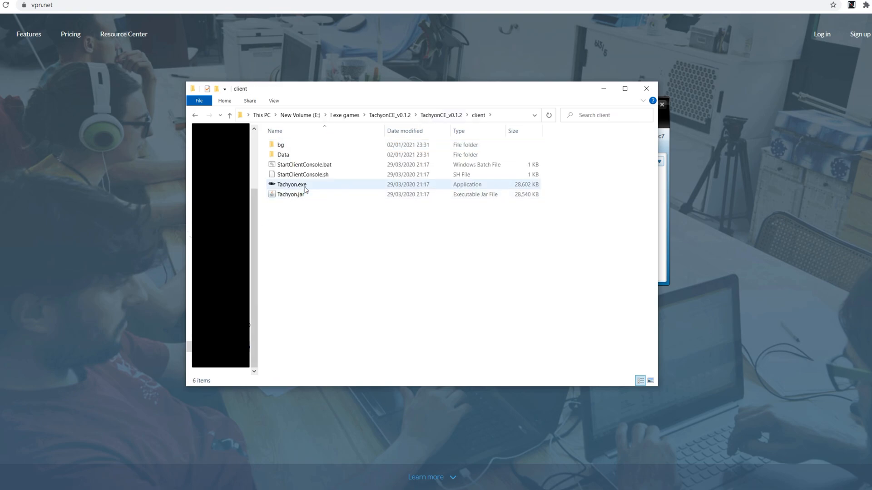
double_click(292, 185)
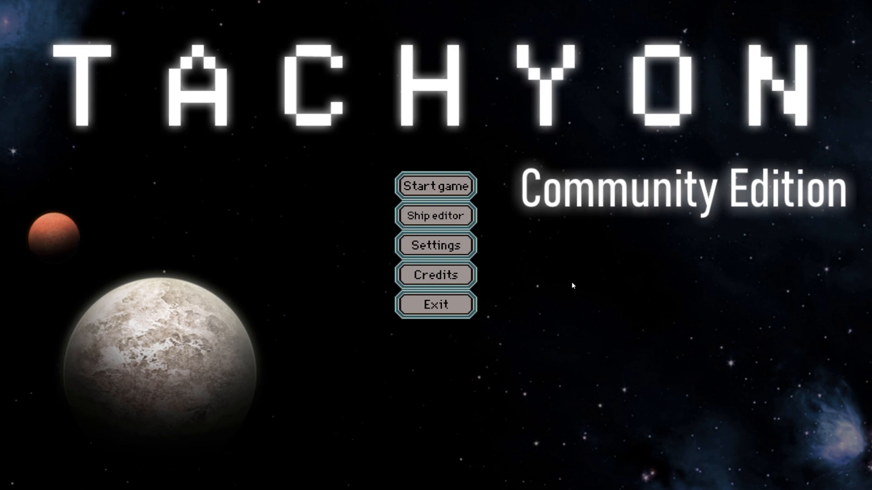
- Connect to the host's Hamachi IPv4 server and log in with the existing account
click(435, 185)
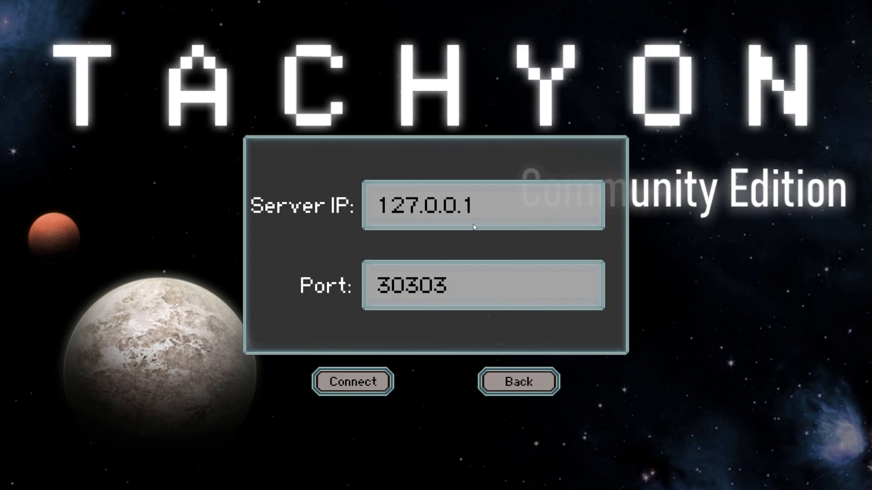
mouse_move(490, 233)
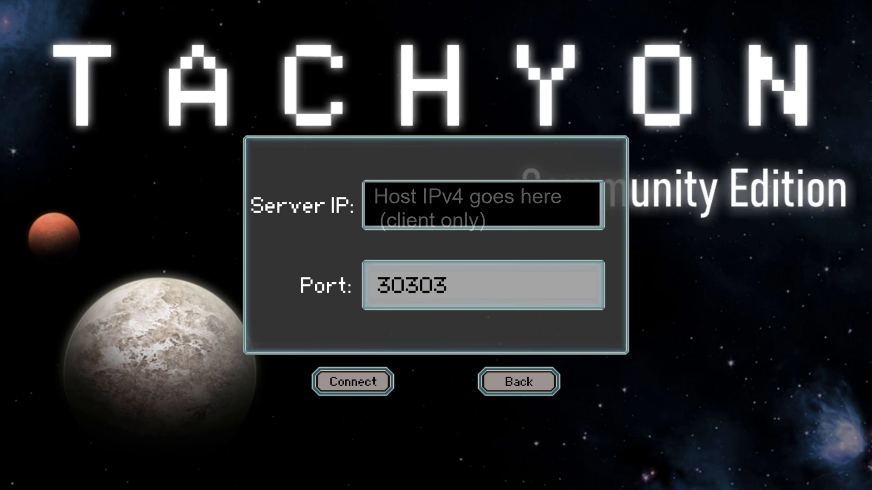
click(481, 204)
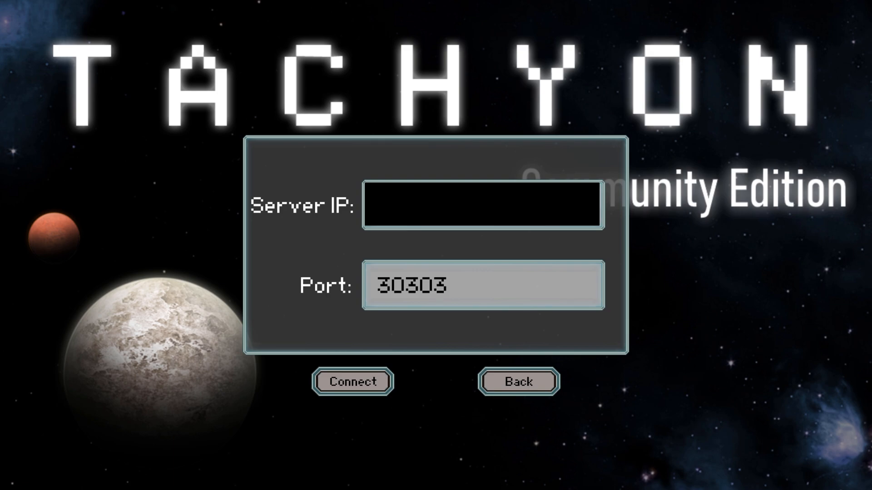
mouse_move(352, 382)
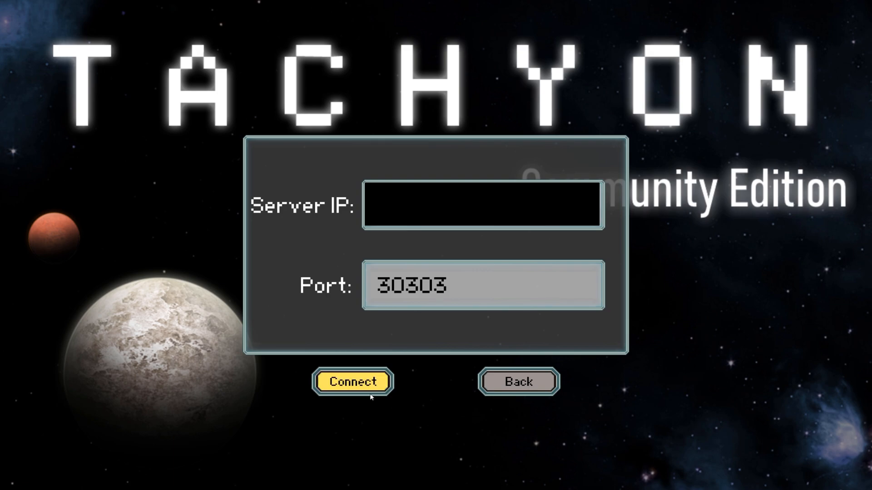
click(352, 381)
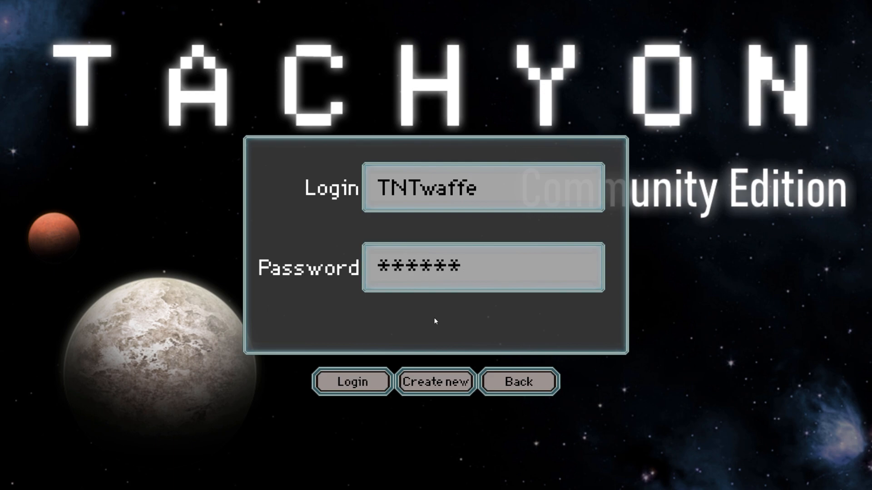
click(352, 383)
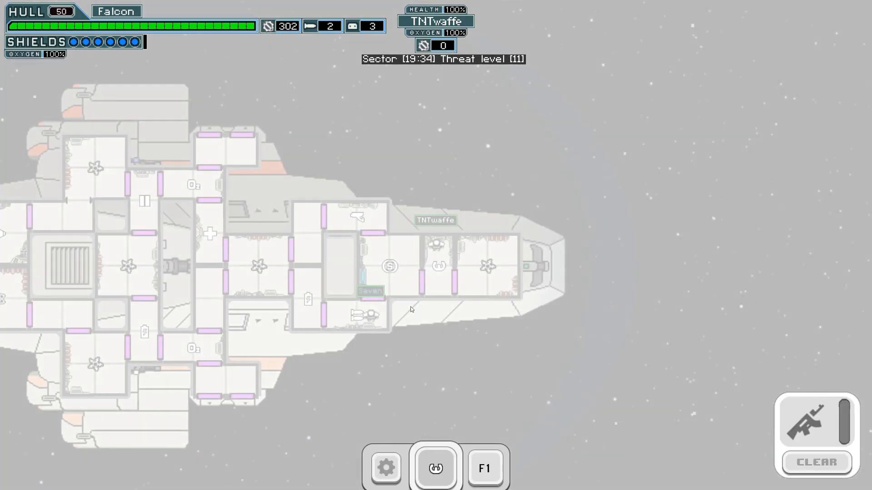